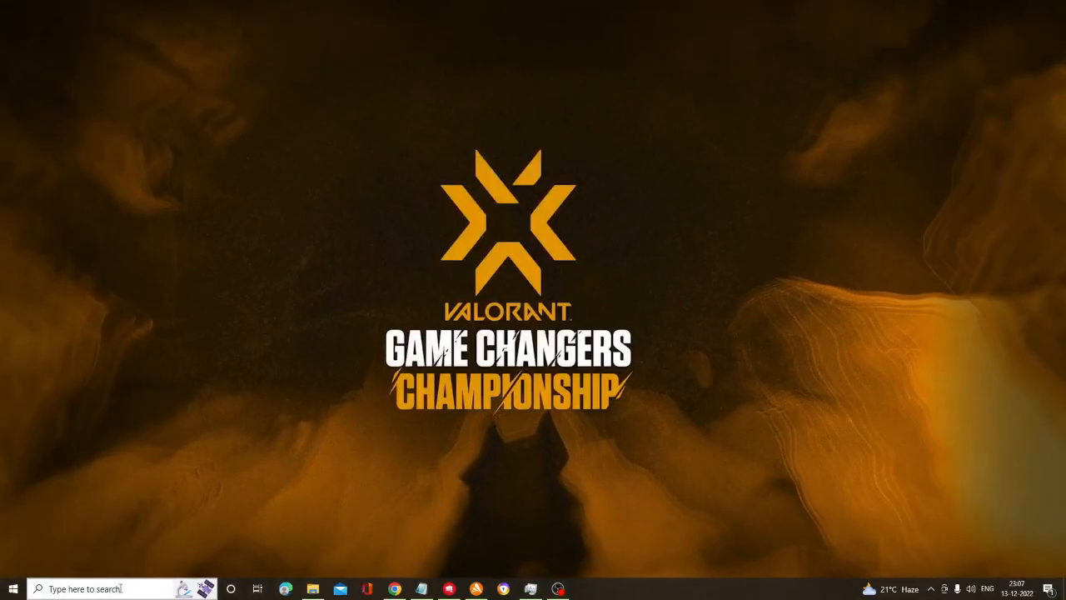
Search 'defender' from the taskbar to reach Windows Defender Firewall in Control Panel.
text(de)
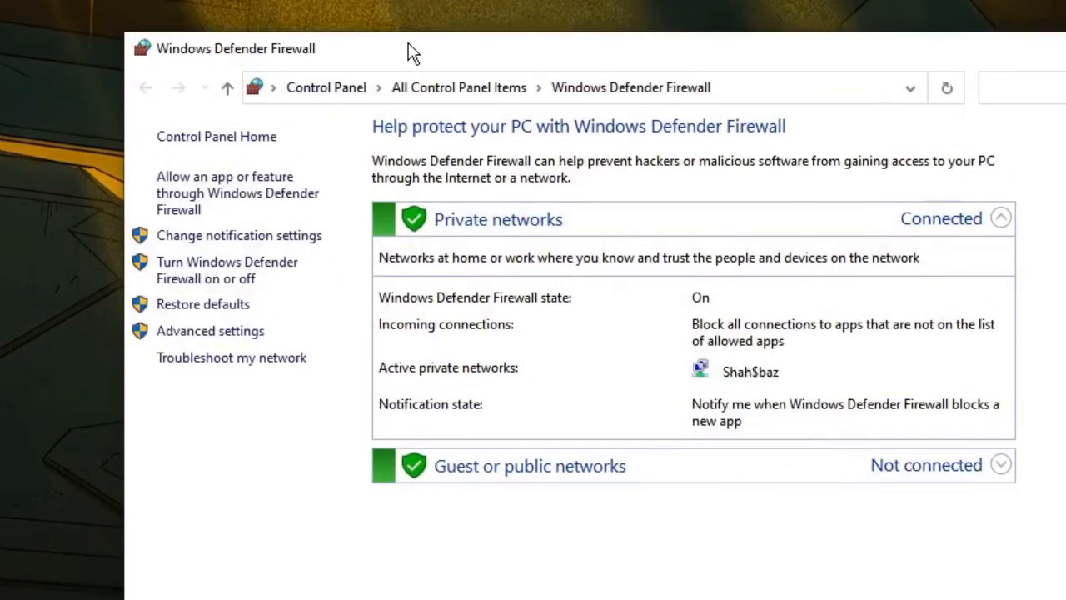
mouse_move(225, 193)
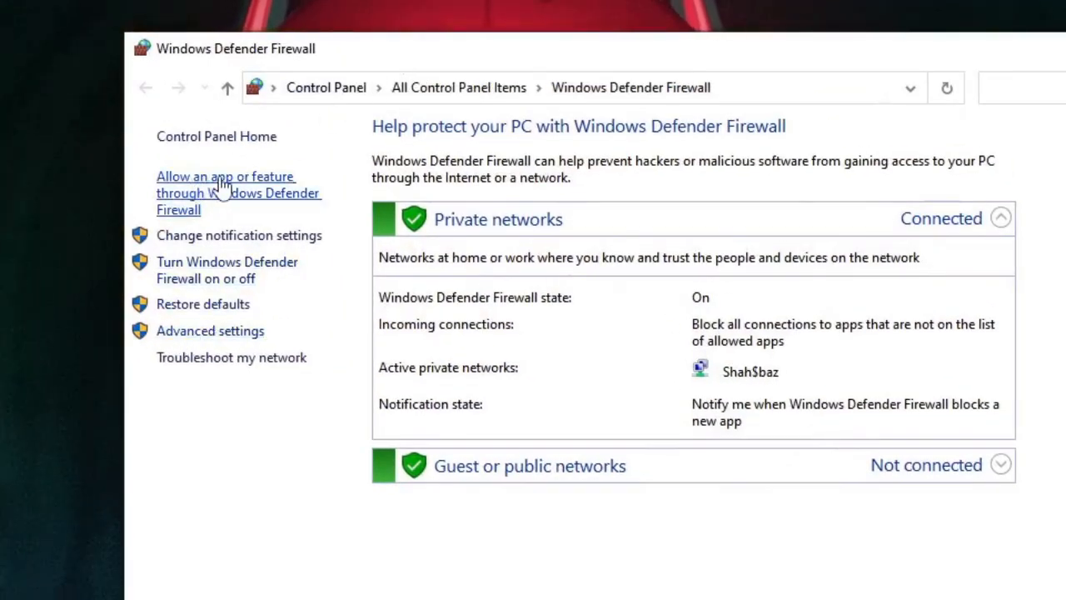
Unlock the allowed apps list and enable VALORANT on both Private and Public networks.
click(225, 194)
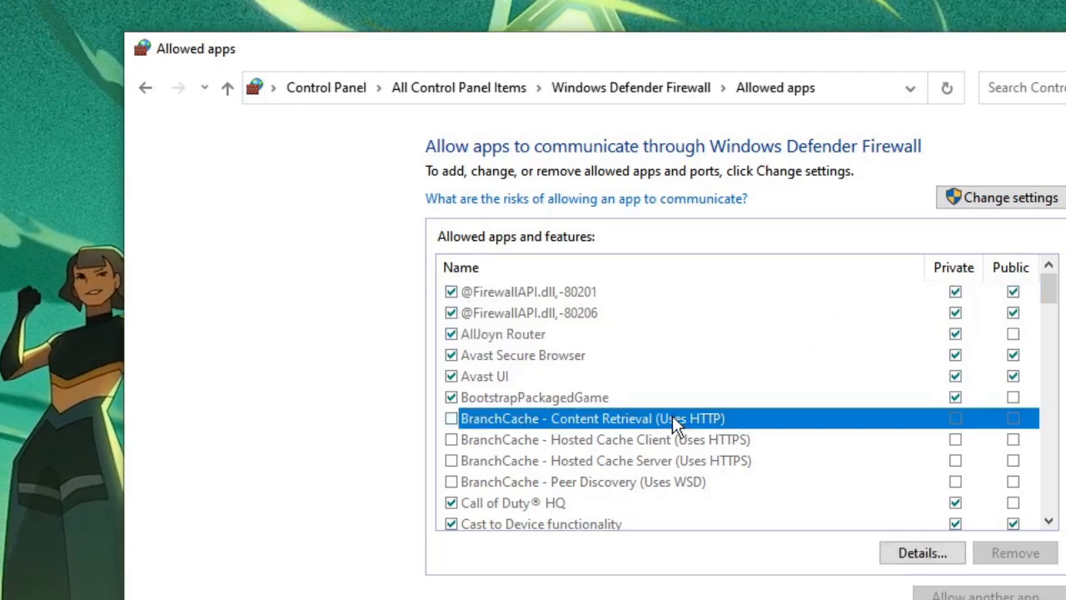
scroll(down, 3)
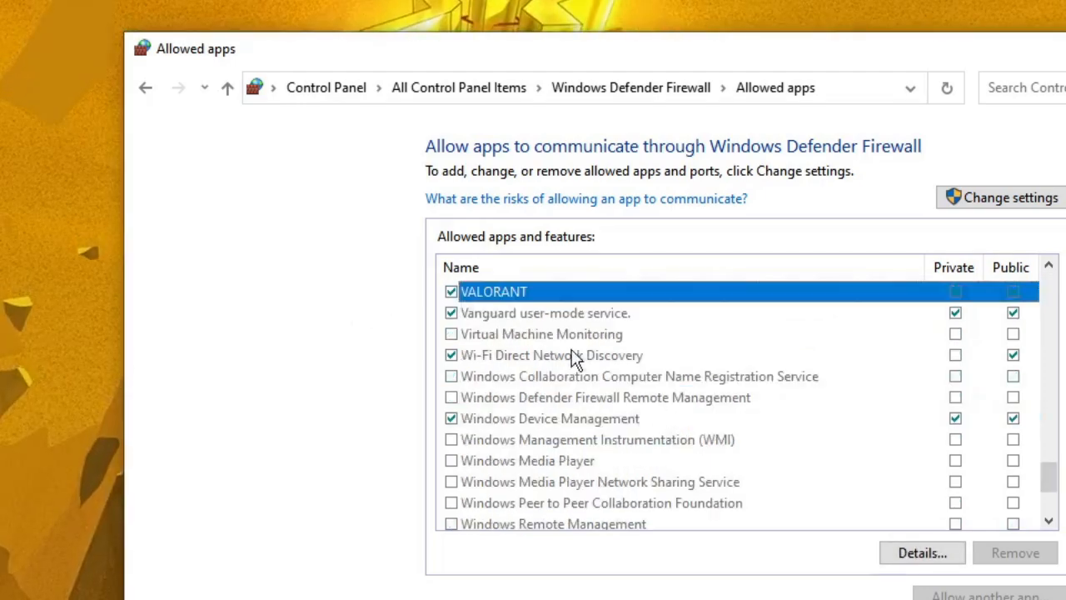
click(1006, 196)
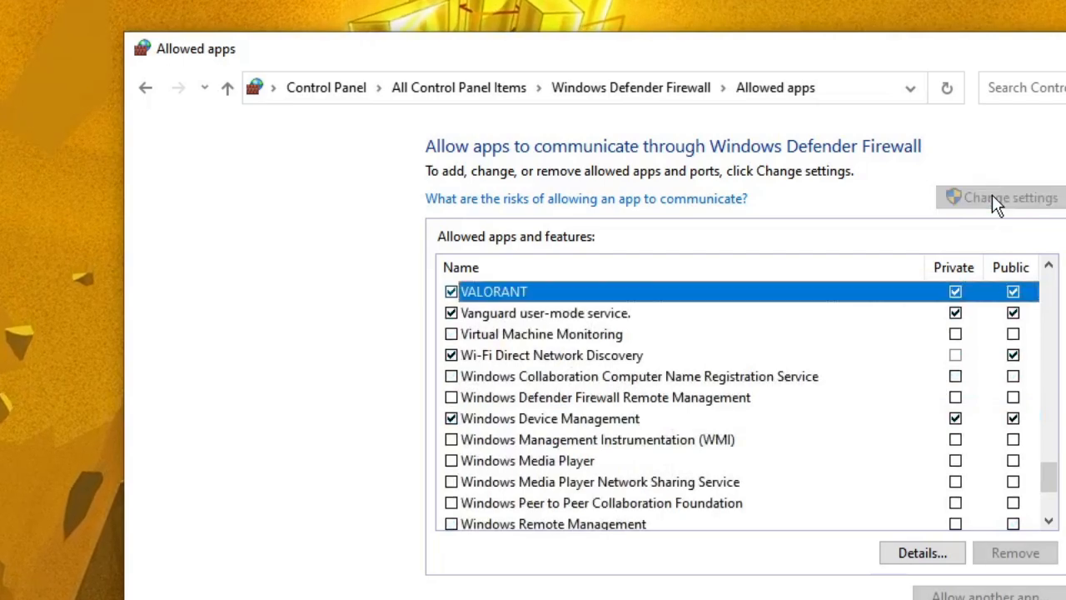
mouse_move(1026, 291)
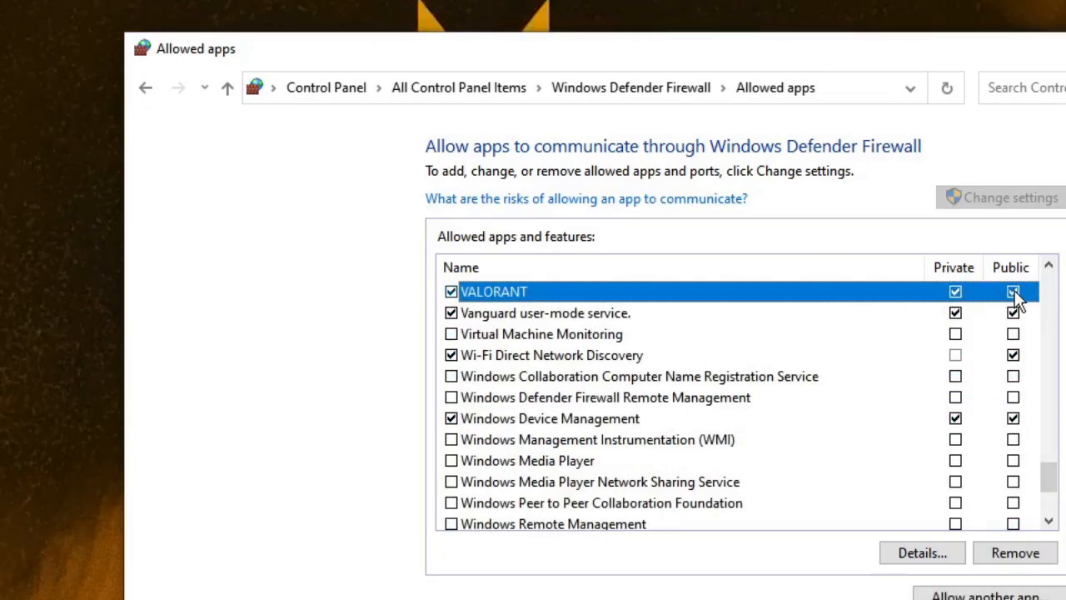
click(1013, 290)
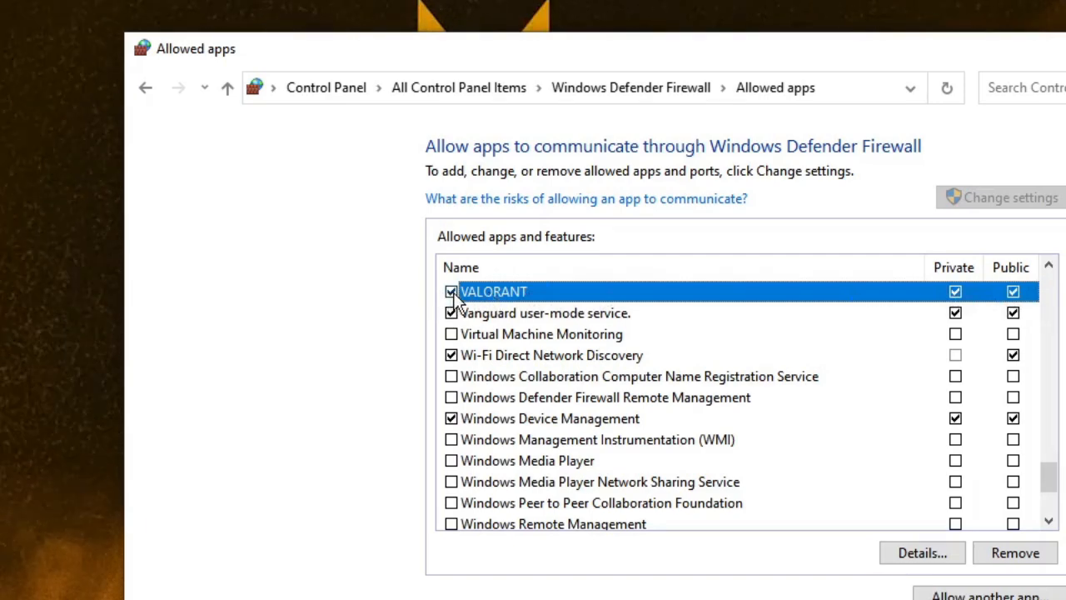
click(541, 333)
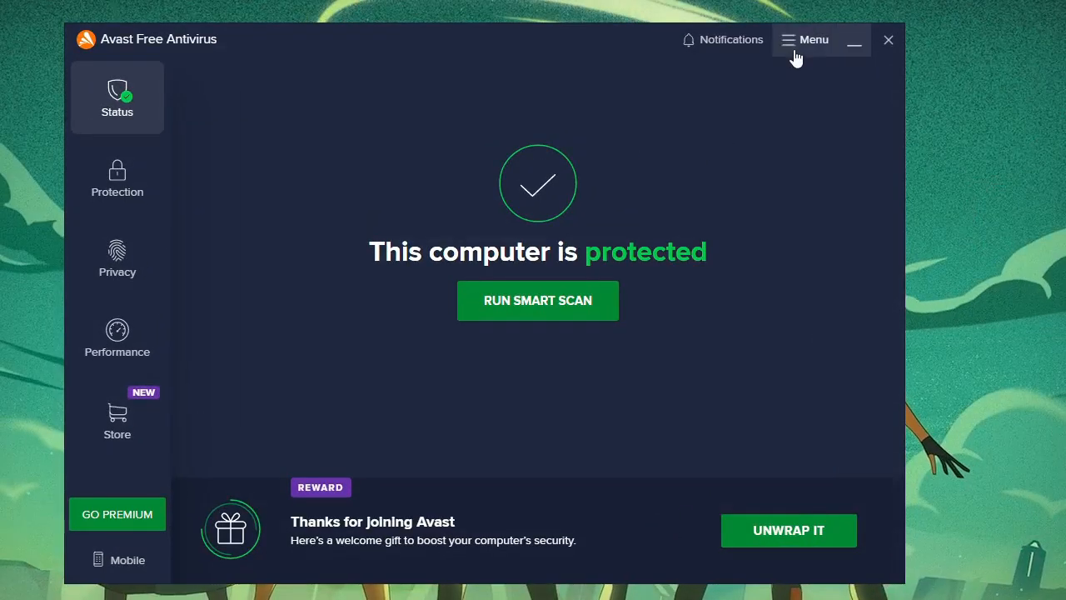
mouse_move(790, 51)
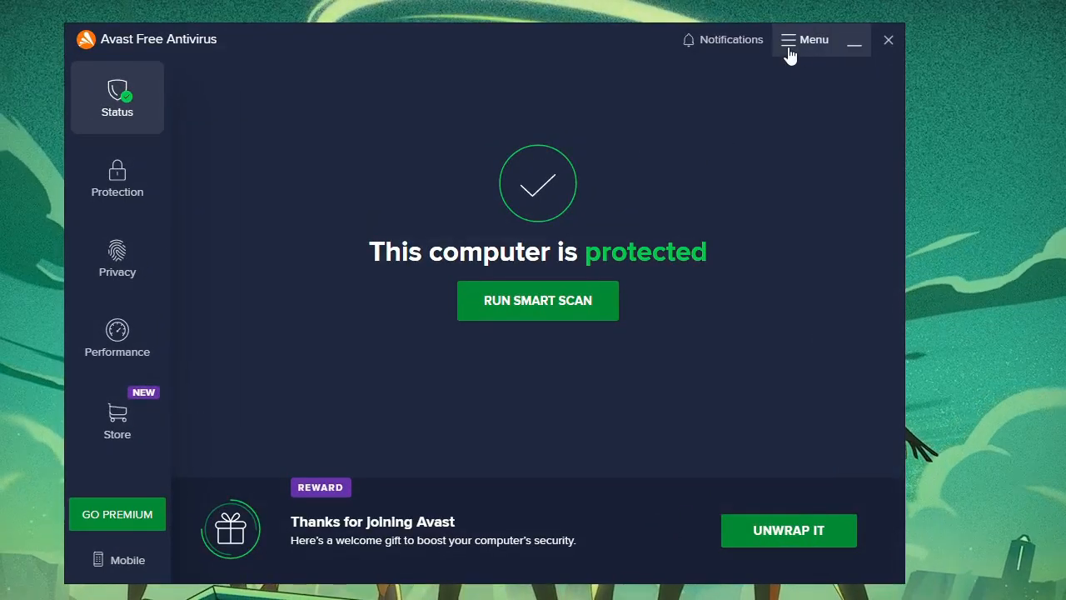
Reach Avast Settings > General > Exceptions, start Add Exception and browse for a file.
click(803, 40)
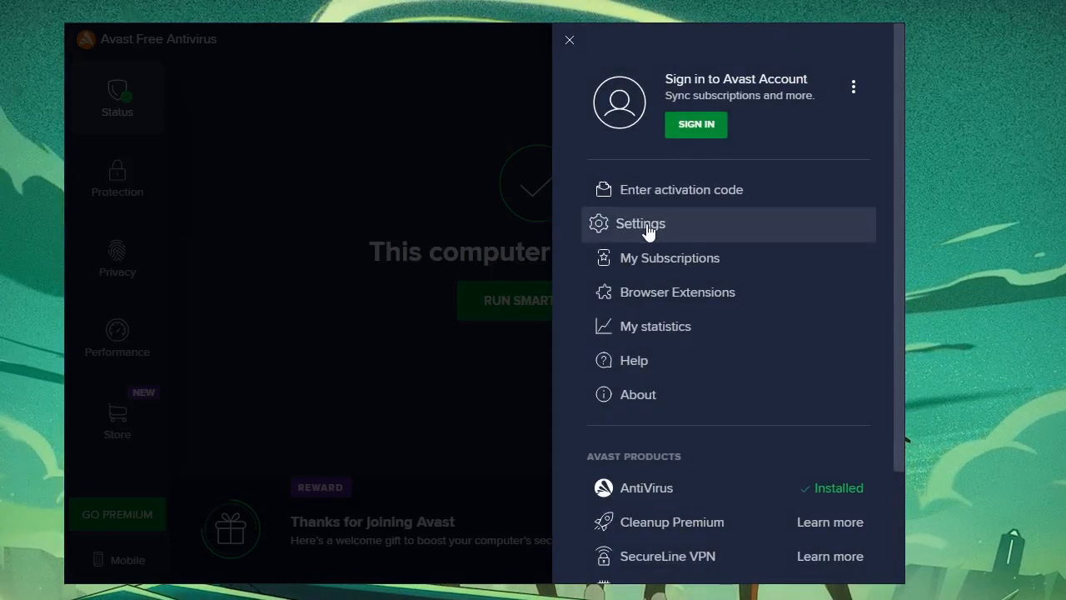
click(640, 223)
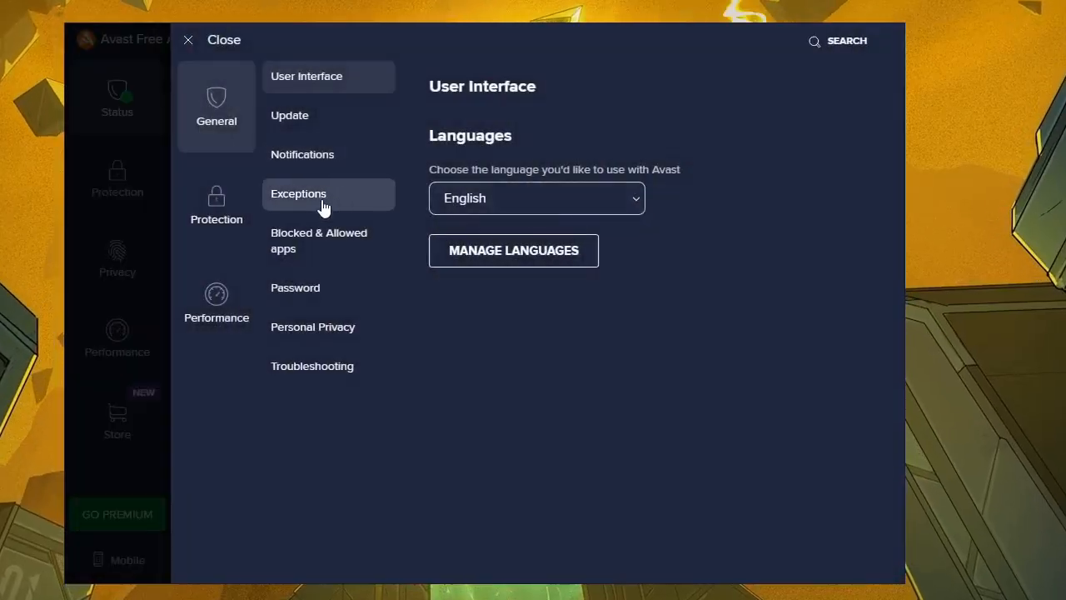
click(299, 193)
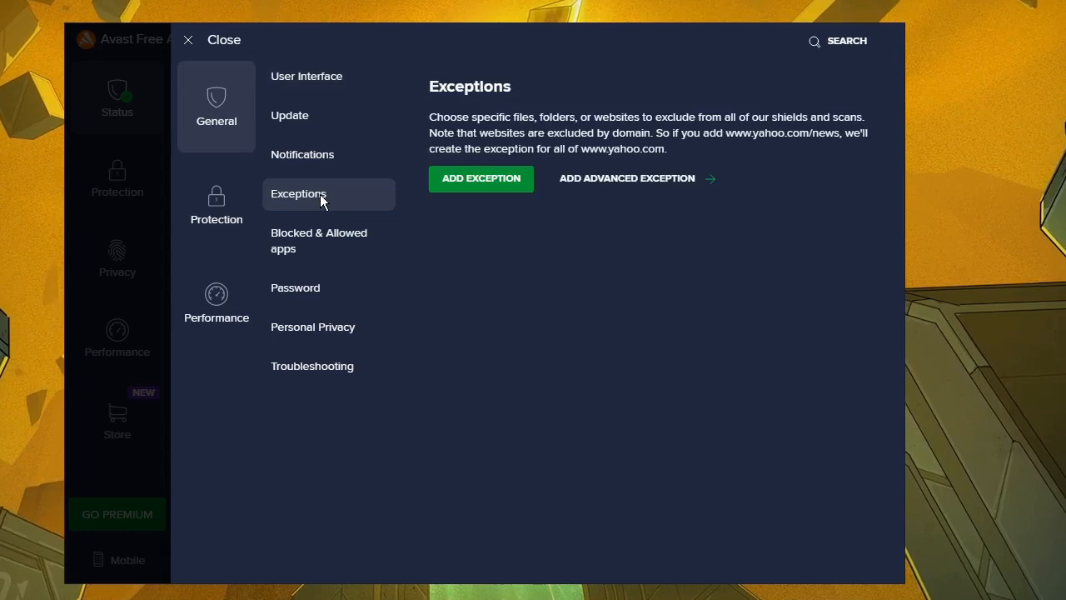
mouse_move(496, 193)
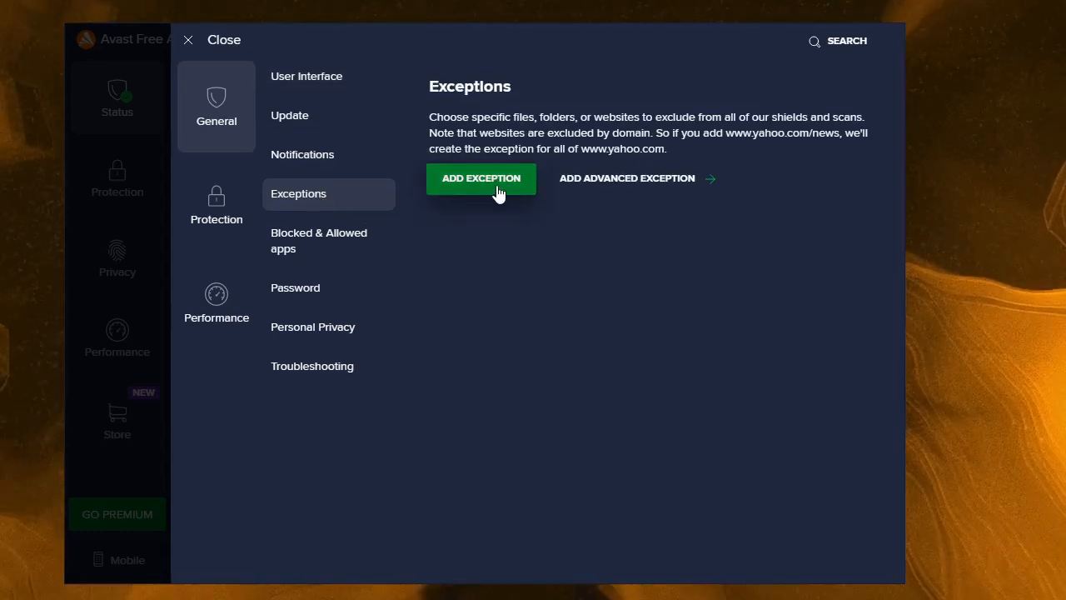
click(480, 177)
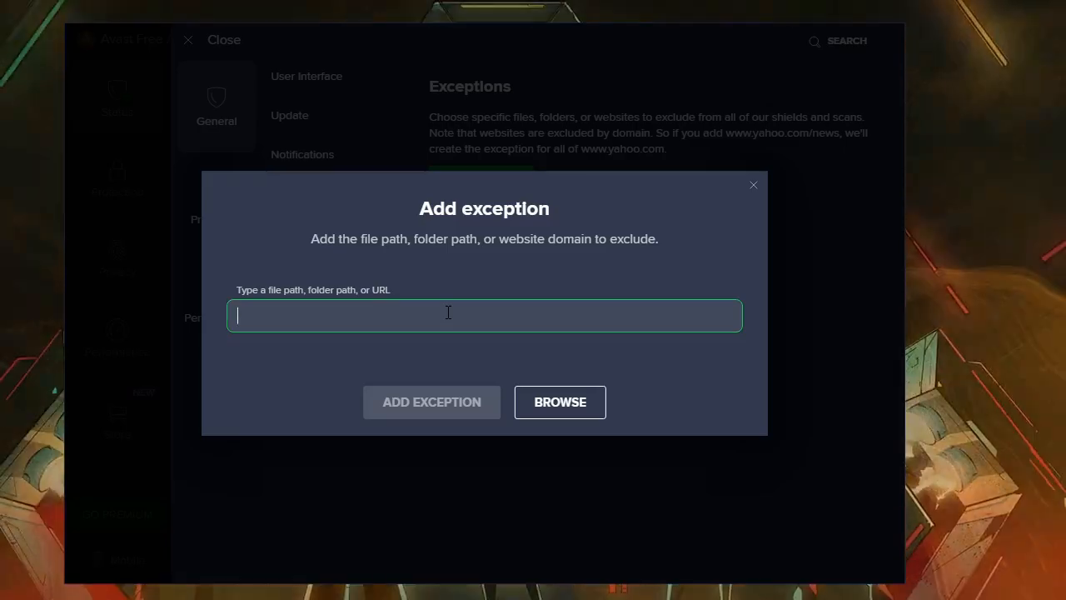
click(560, 402)
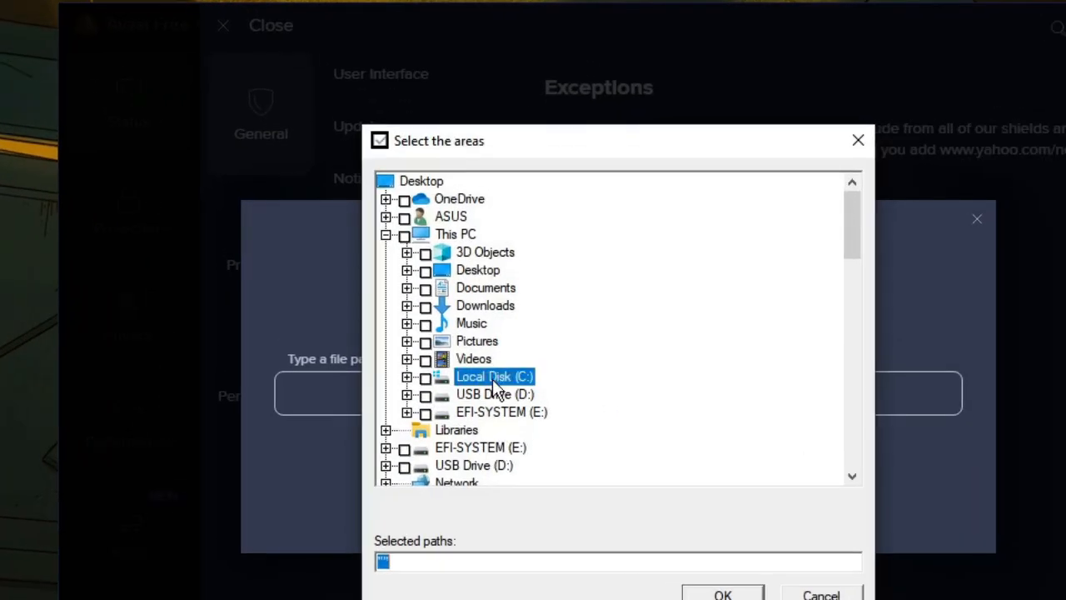
Expand C: > Riot Games > VALORANT > live > Engine down to the Win64 binaries.
click(406, 377)
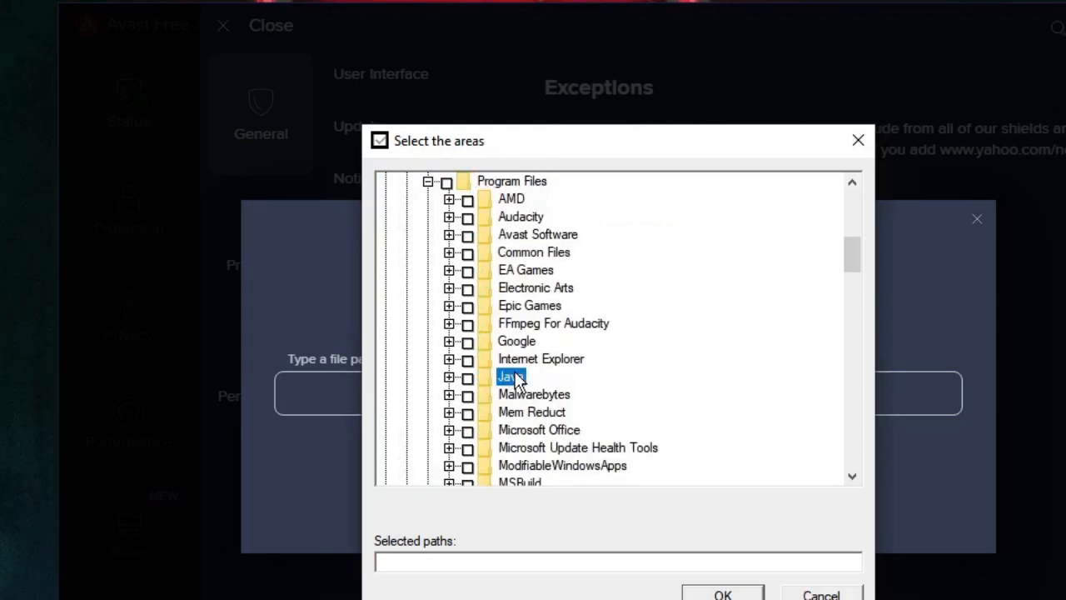
scroll(down, 3)
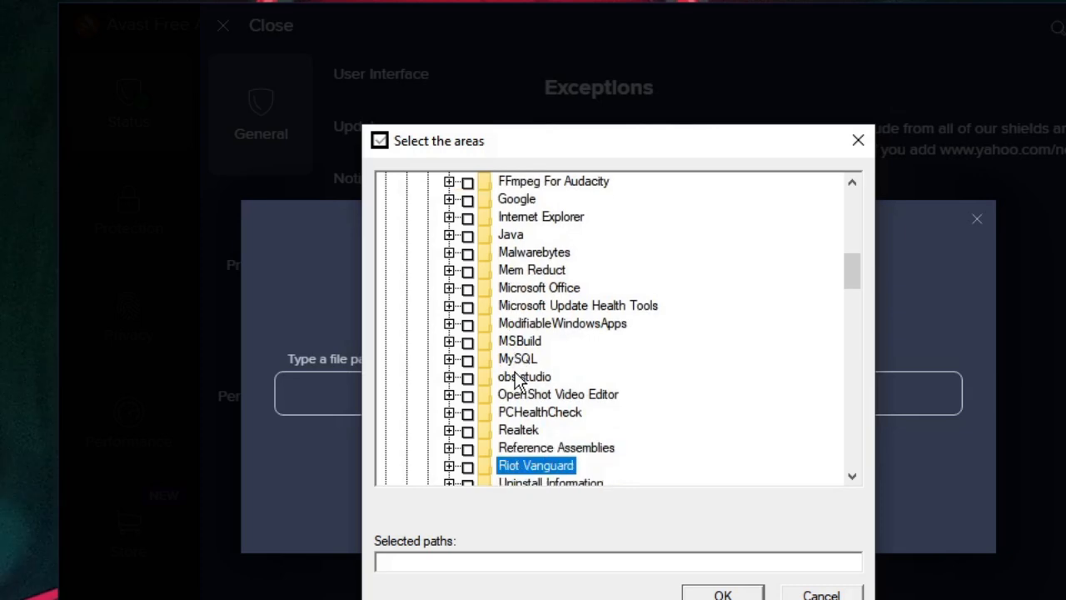
scroll(down, 3)
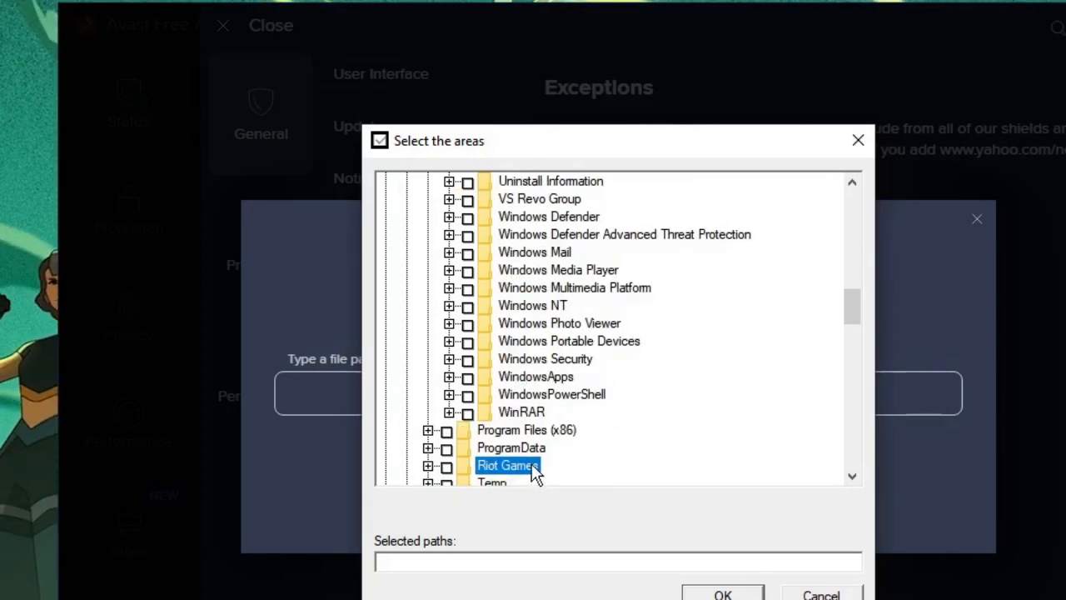
click(429, 465)
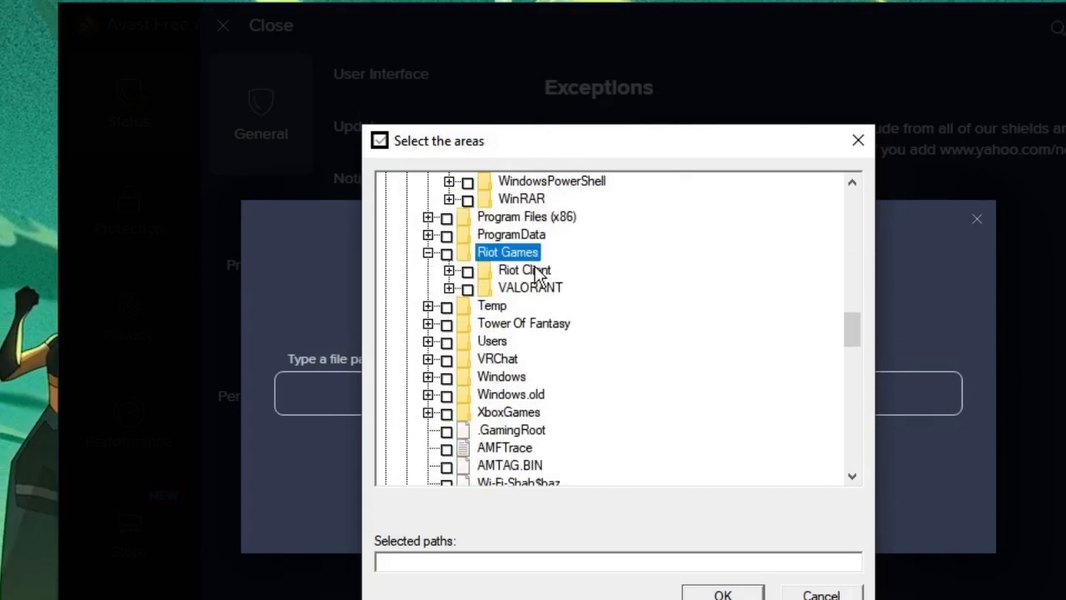
click(530, 286)
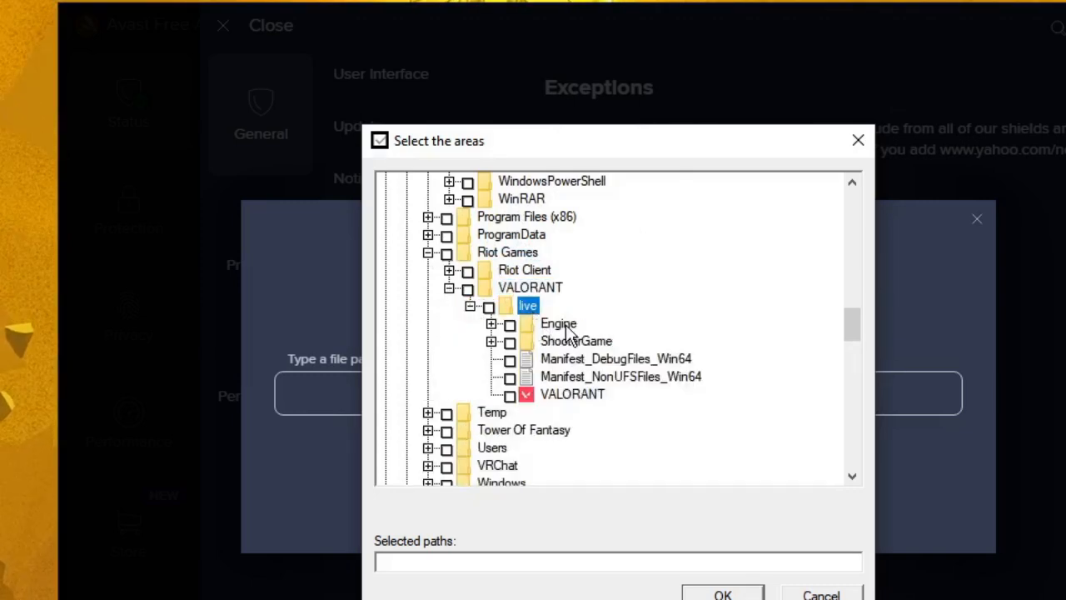
click(491, 323)
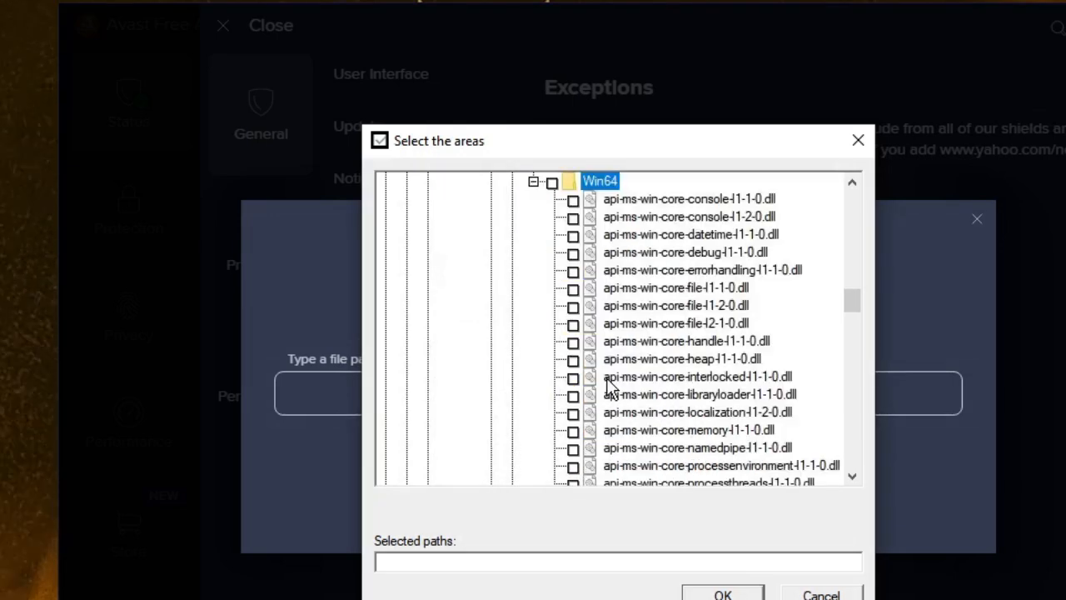
Tick UnrealCEFSubProcess.exe as the path to exclude.
scroll(down, 3)
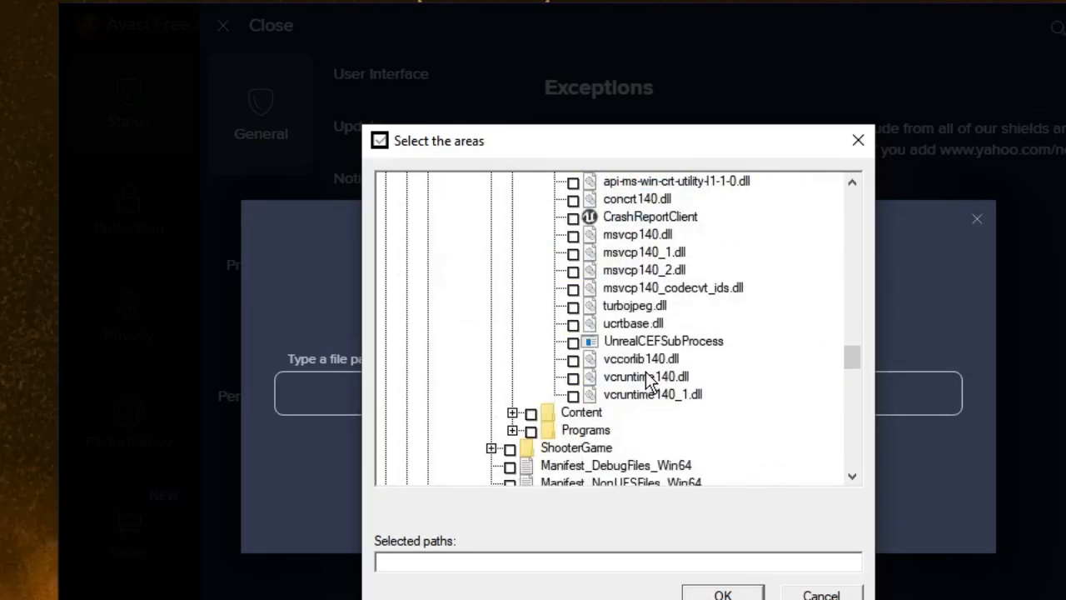
click(663, 340)
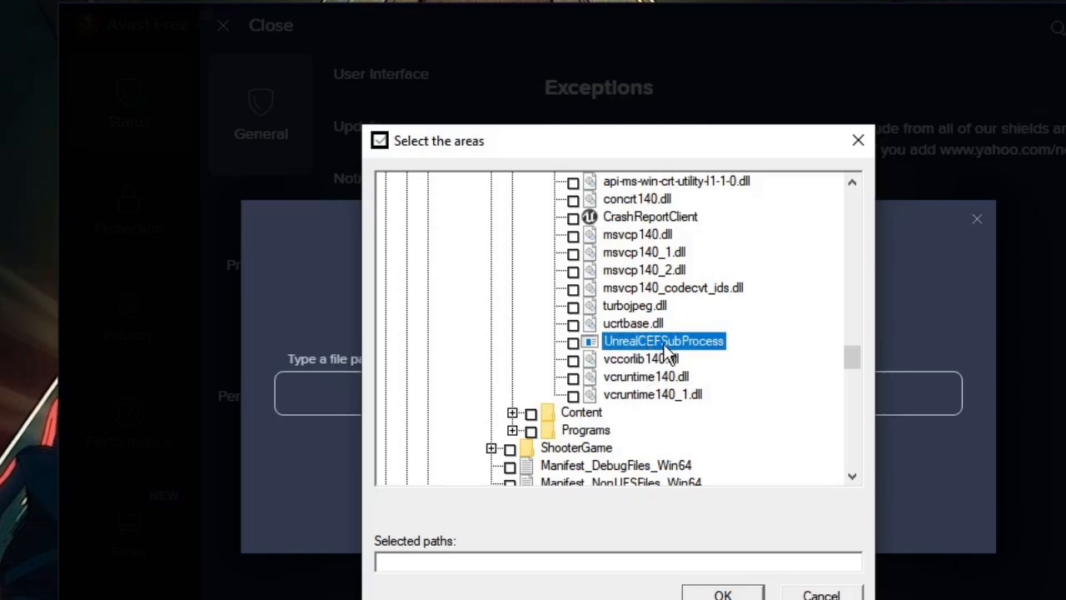
mouse_move(714, 353)
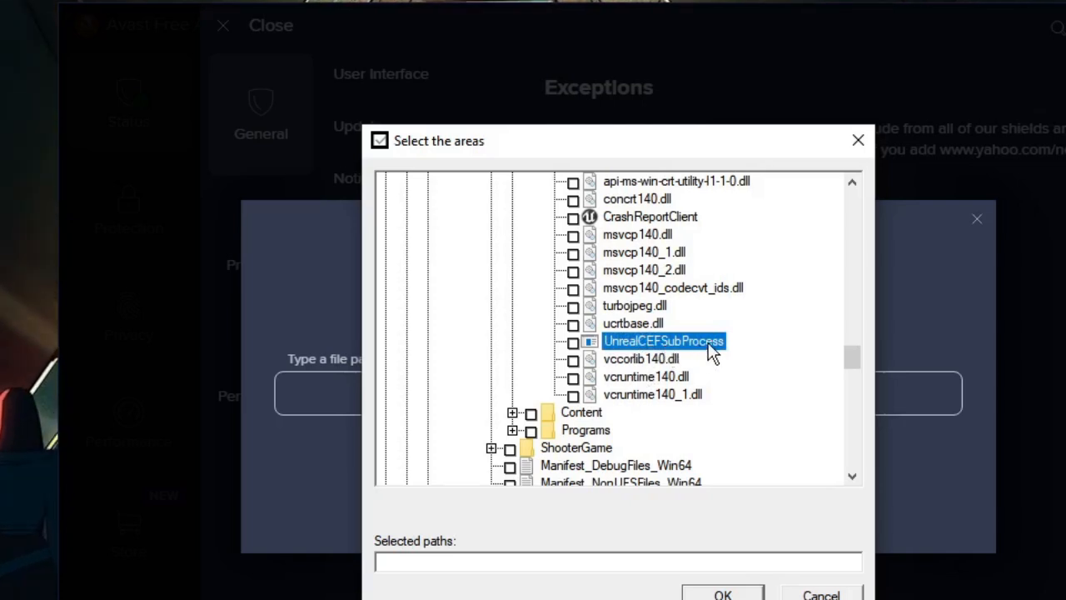
click(573, 340)
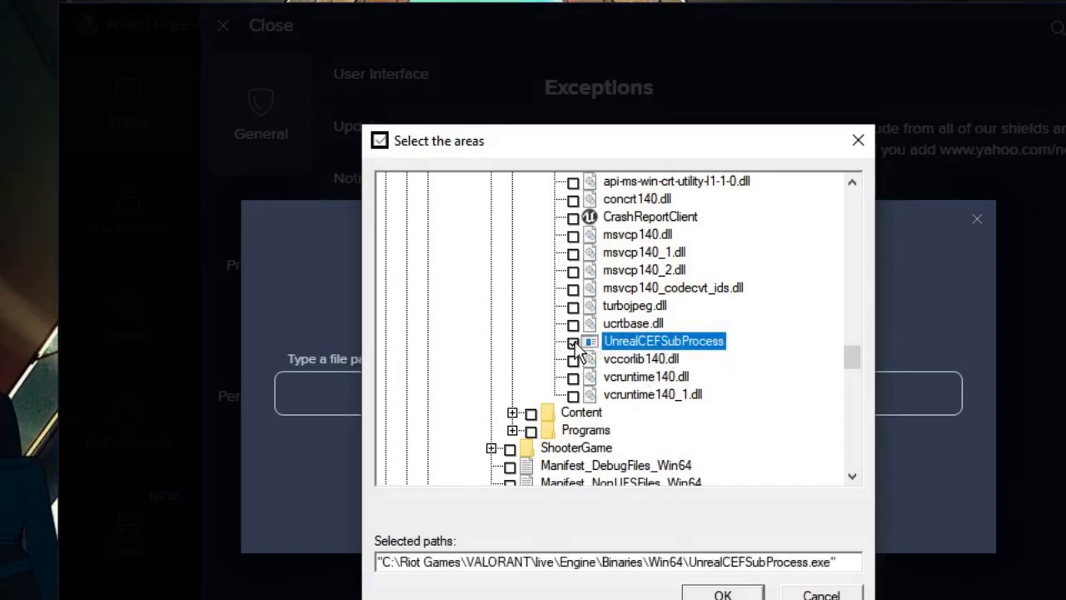
click(573, 343)
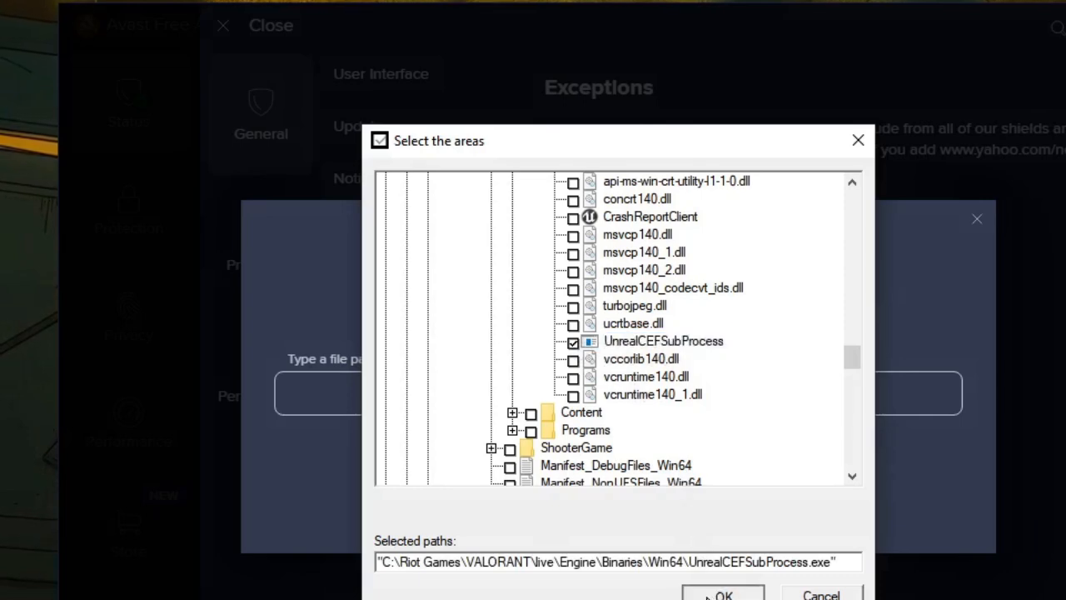
Confirm the path and save UnrealCEFSubProcess.exe to Avast's exceptions list.
click(721, 593)
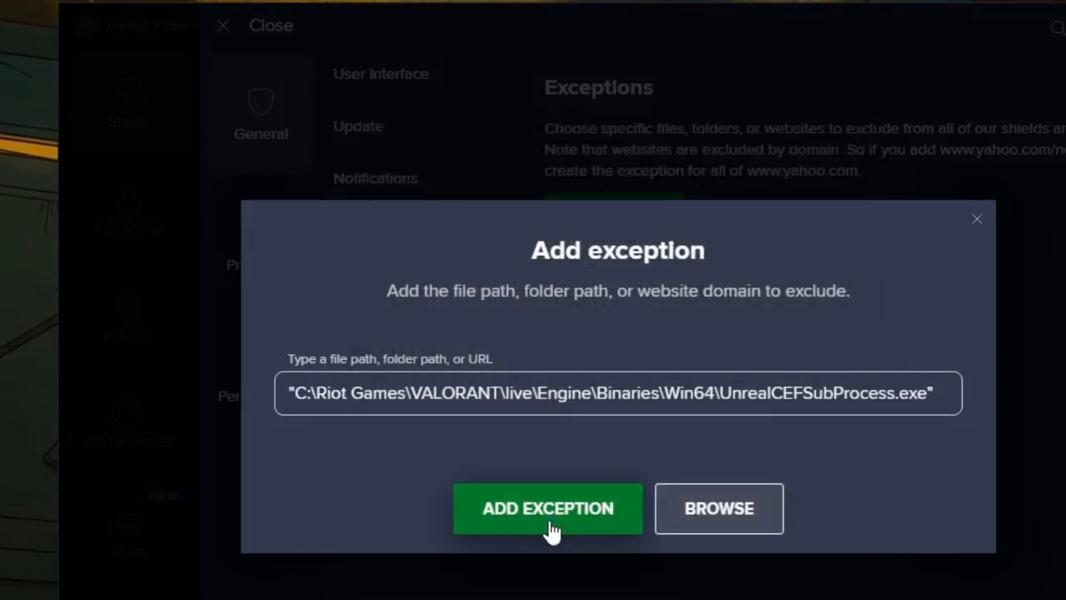
click(546, 508)
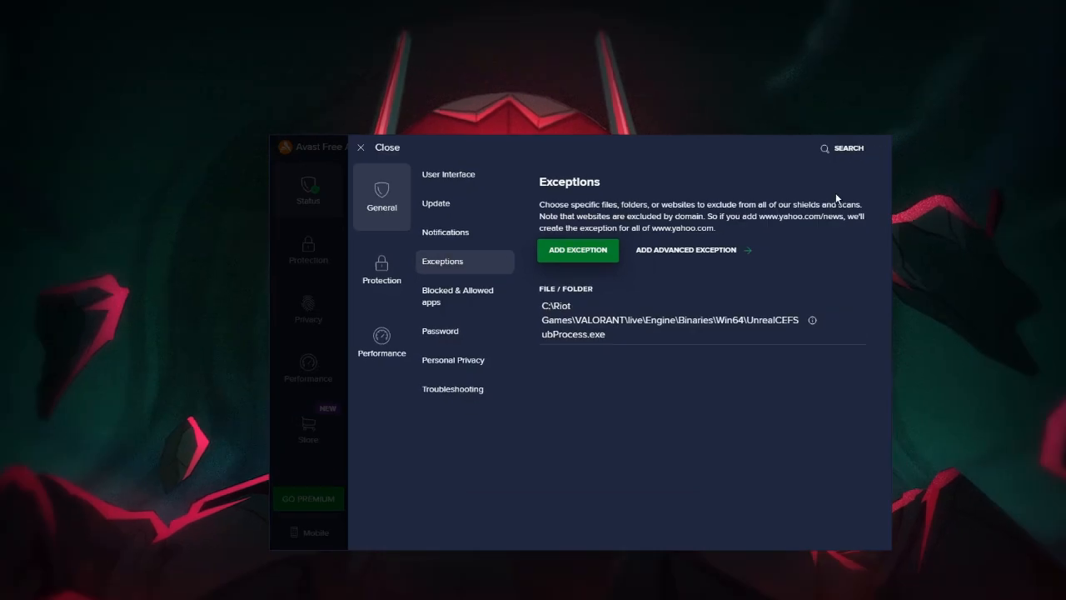
click(377, 147)
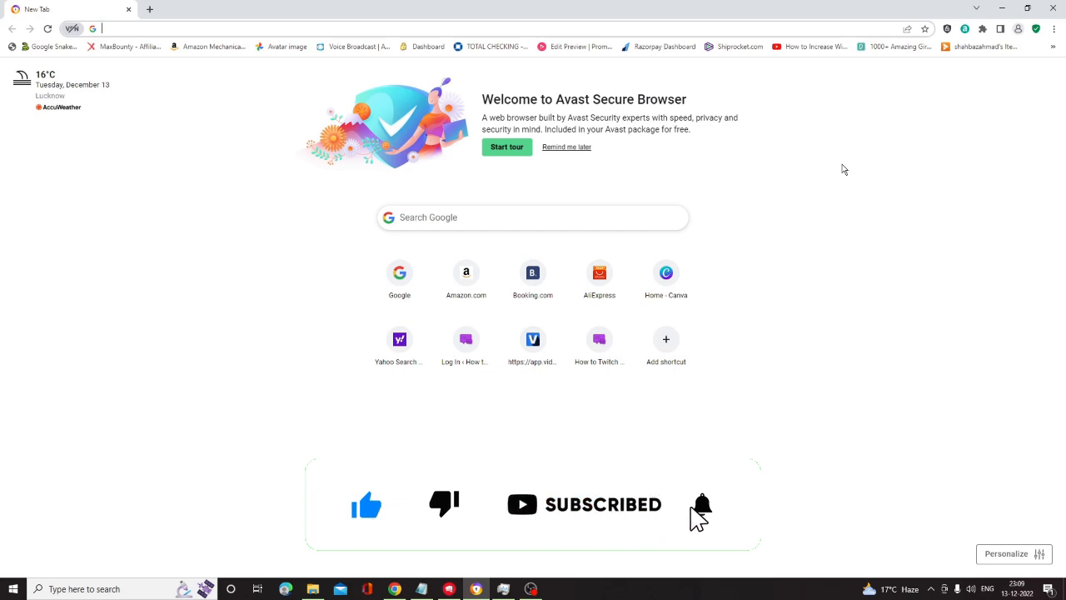
click(704, 503)
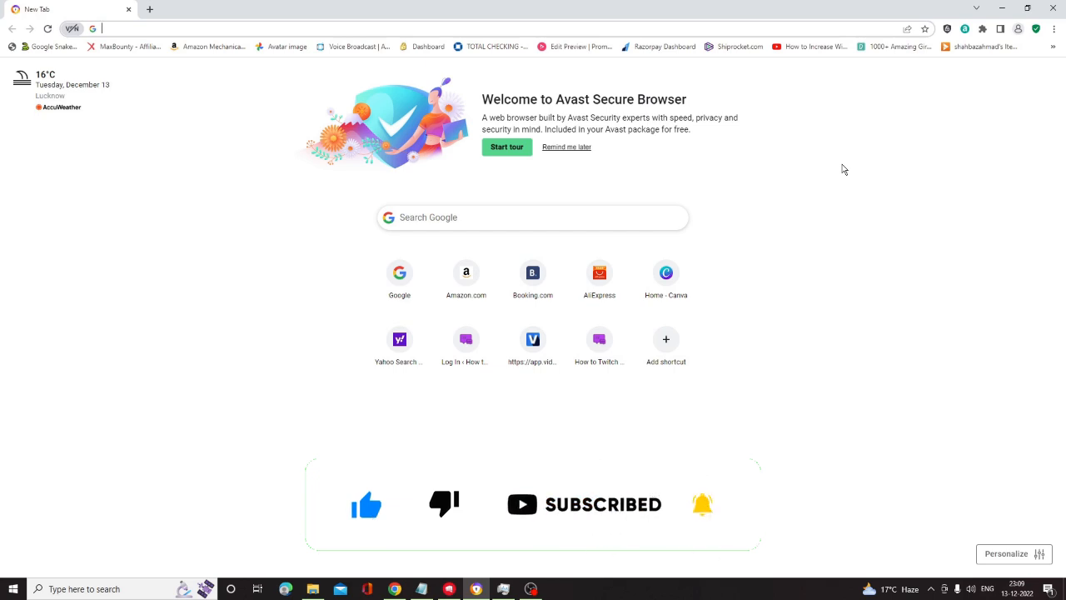